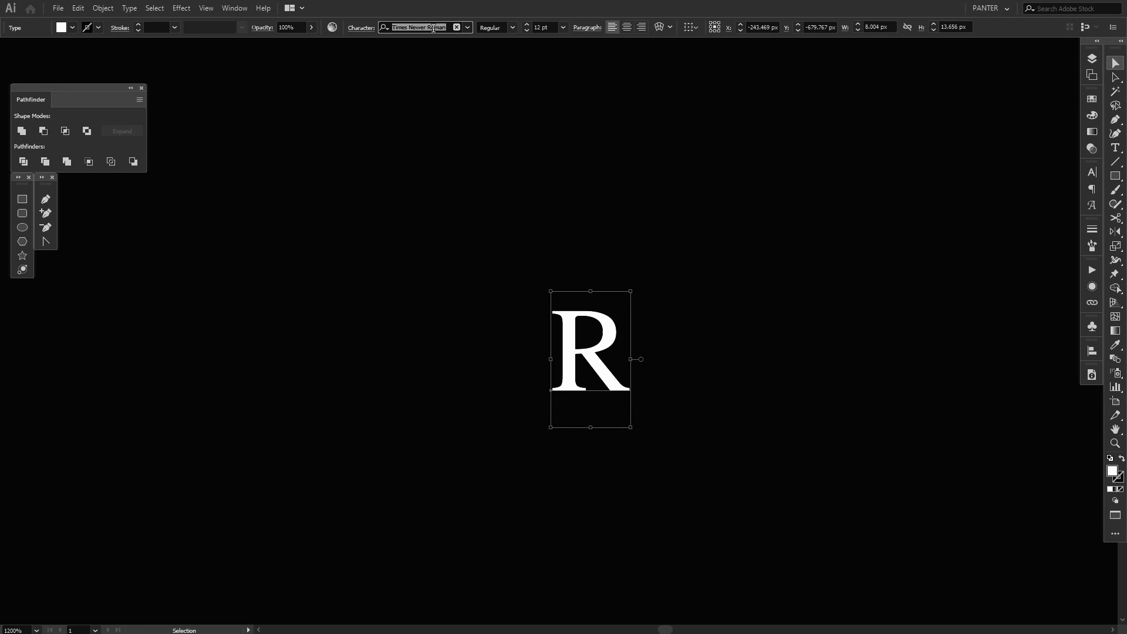
# - Expand the selected white R into a grouped vector shape, keeping Object and Fill
pyautogui.click(689, 335)
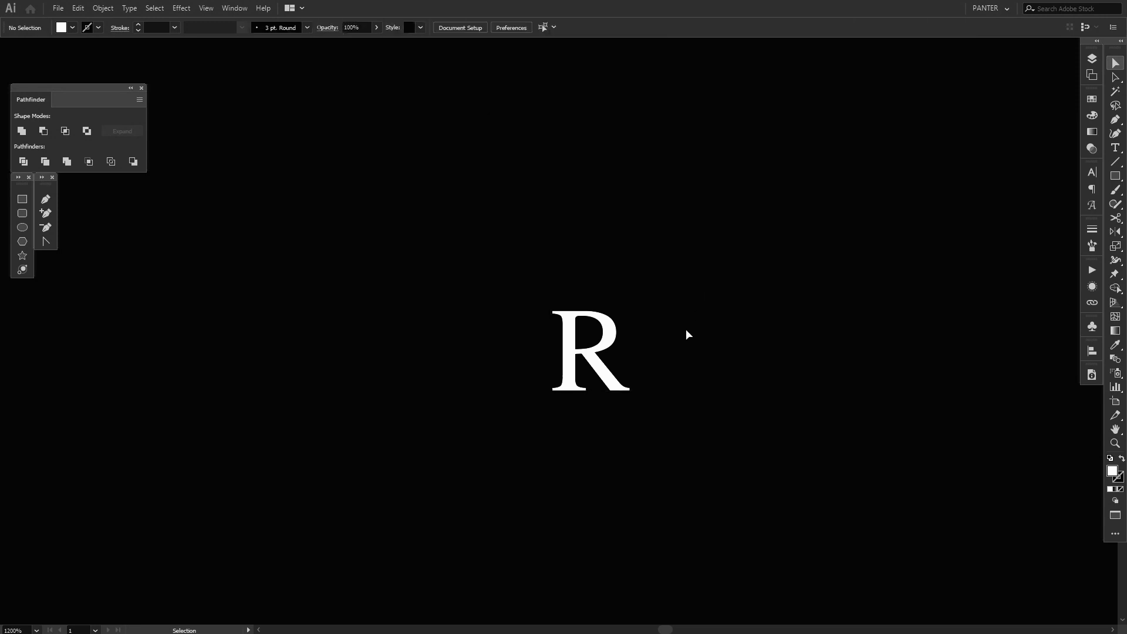
pyautogui.click(589, 351)
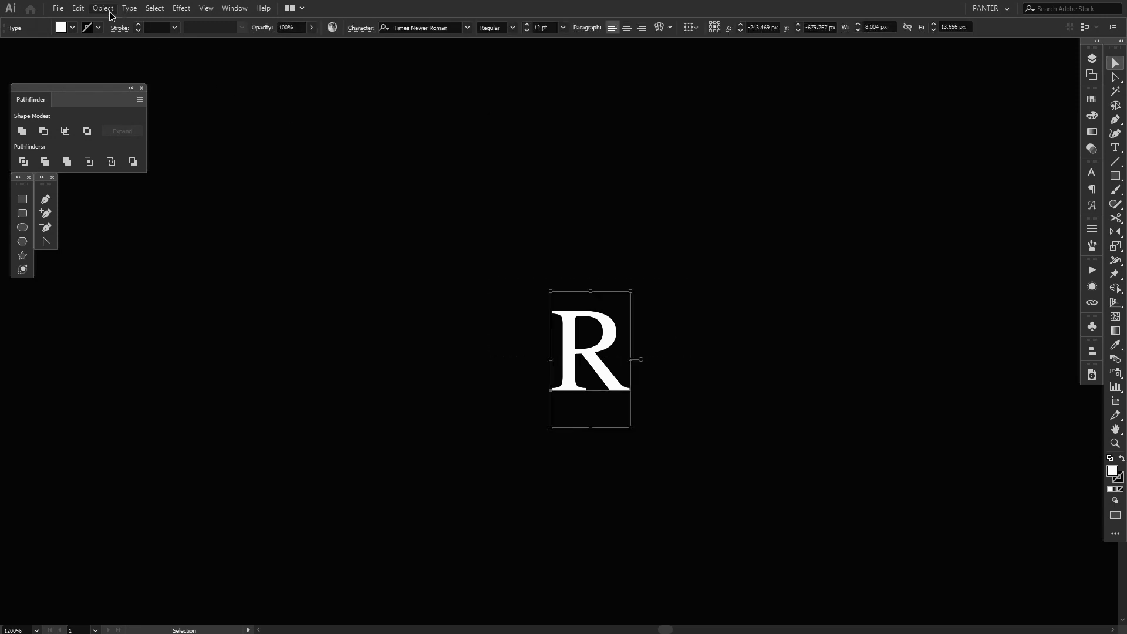
pyautogui.click(102, 8)
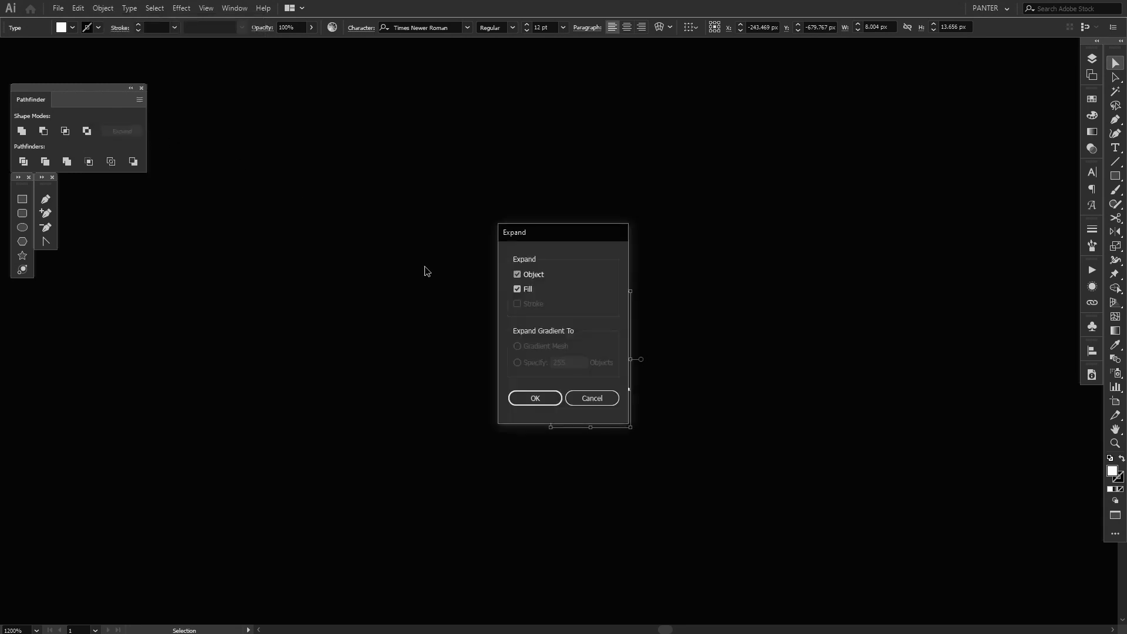
pyautogui.click(534, 399)
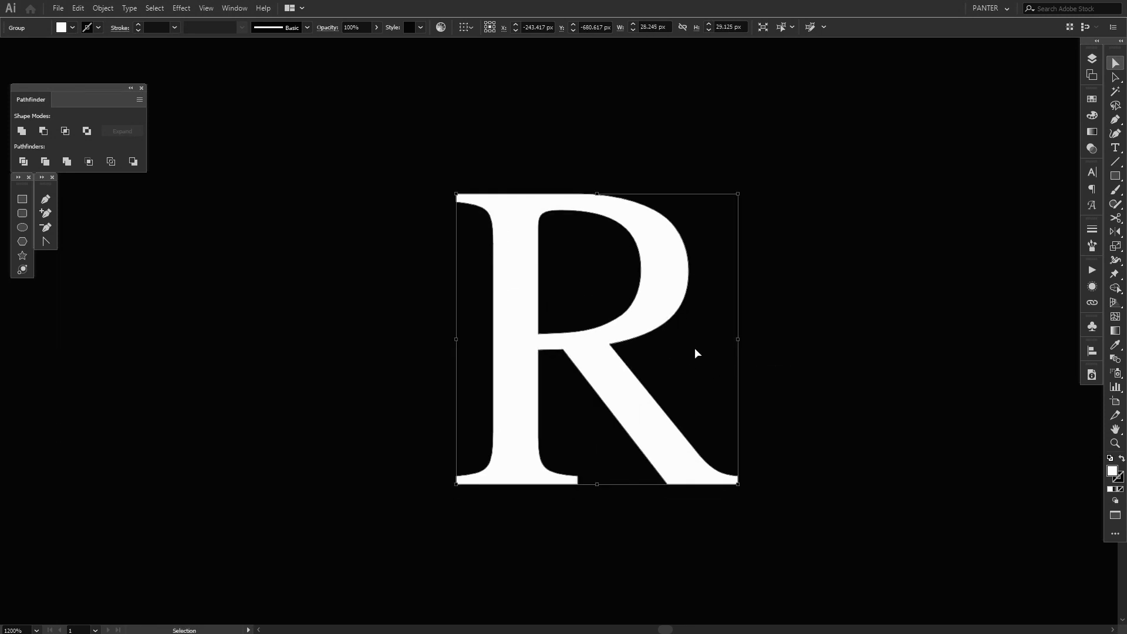
pyautogui.moveTo(535, 183)
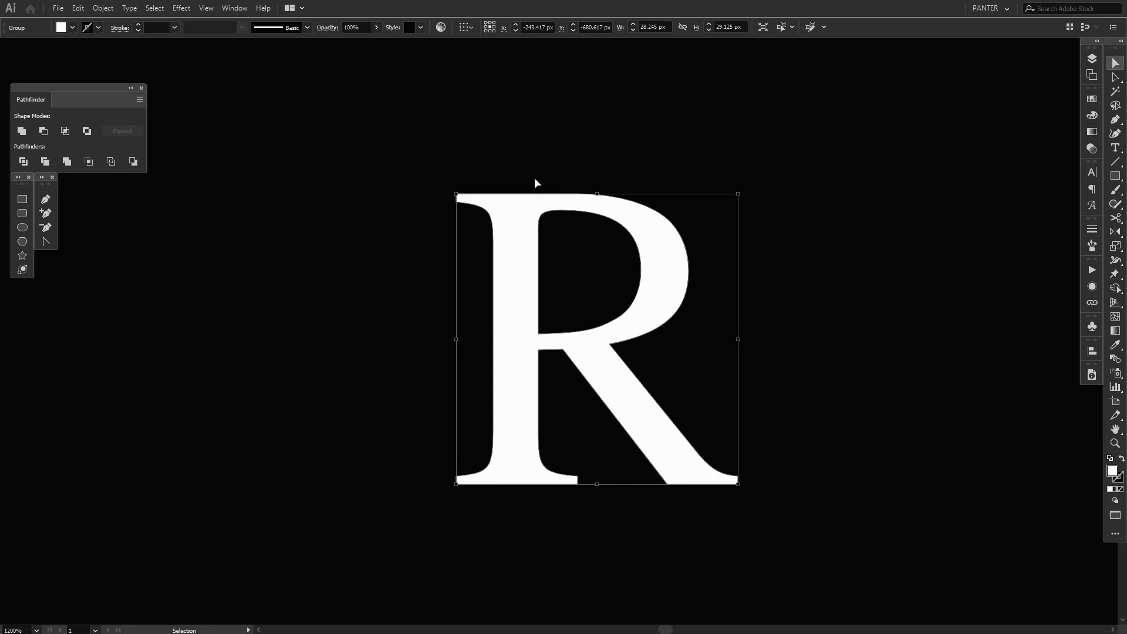
# - Cover the R's stem and top serif with rectangles and subtract them via Pathfinder Minus Front
pyautogui.click(23, 200)
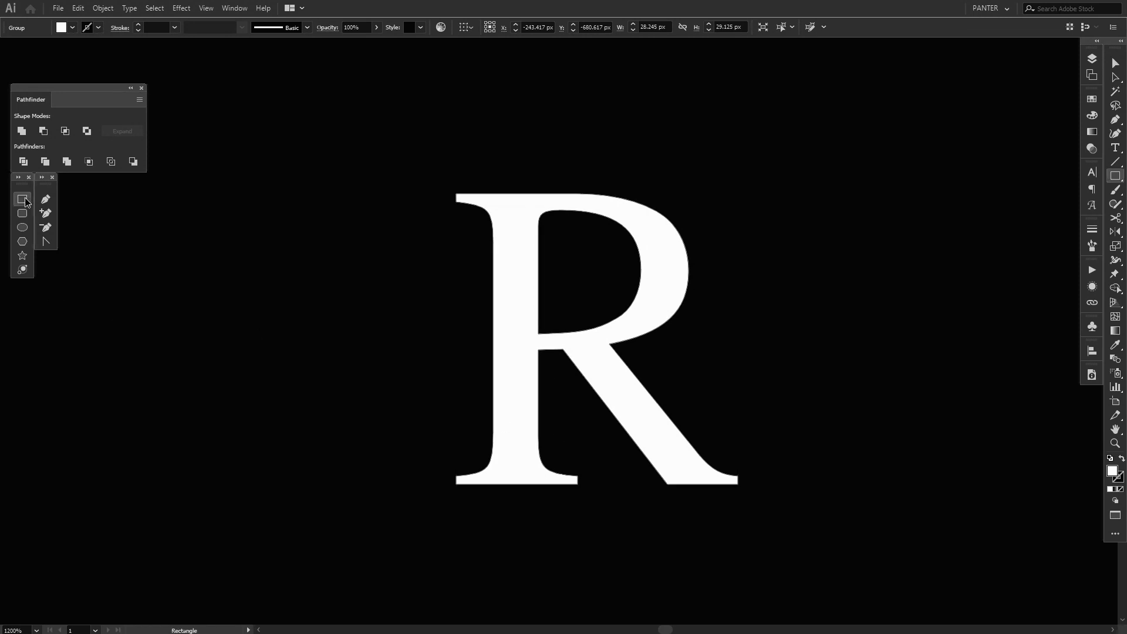
pyautogui.moveTo(1118, 177)
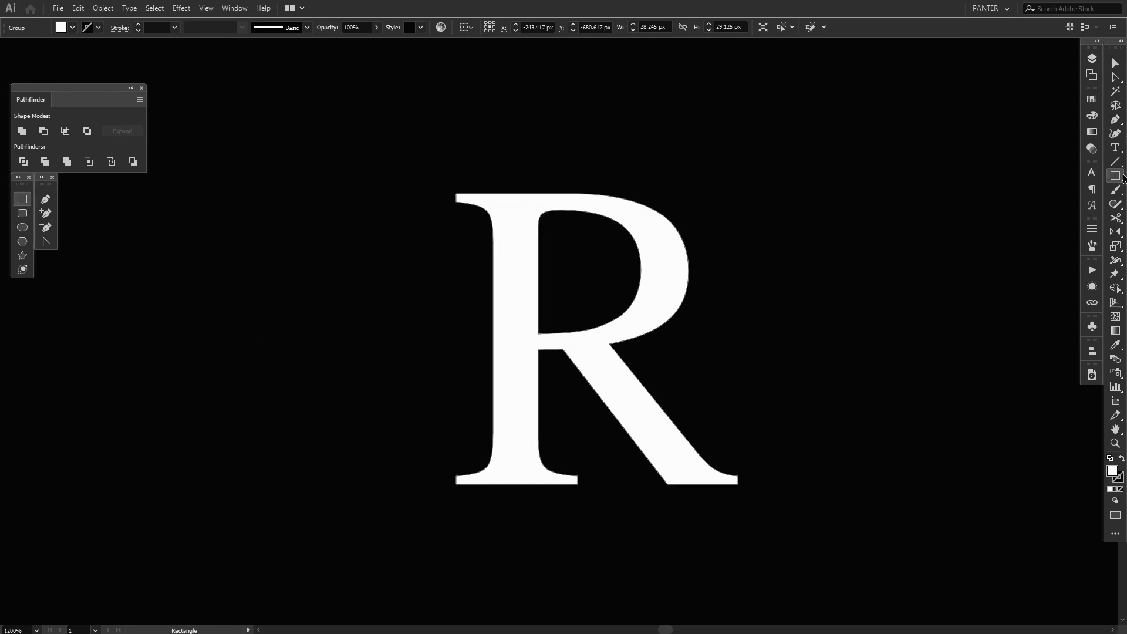
pyautogui.click(1117, 175)
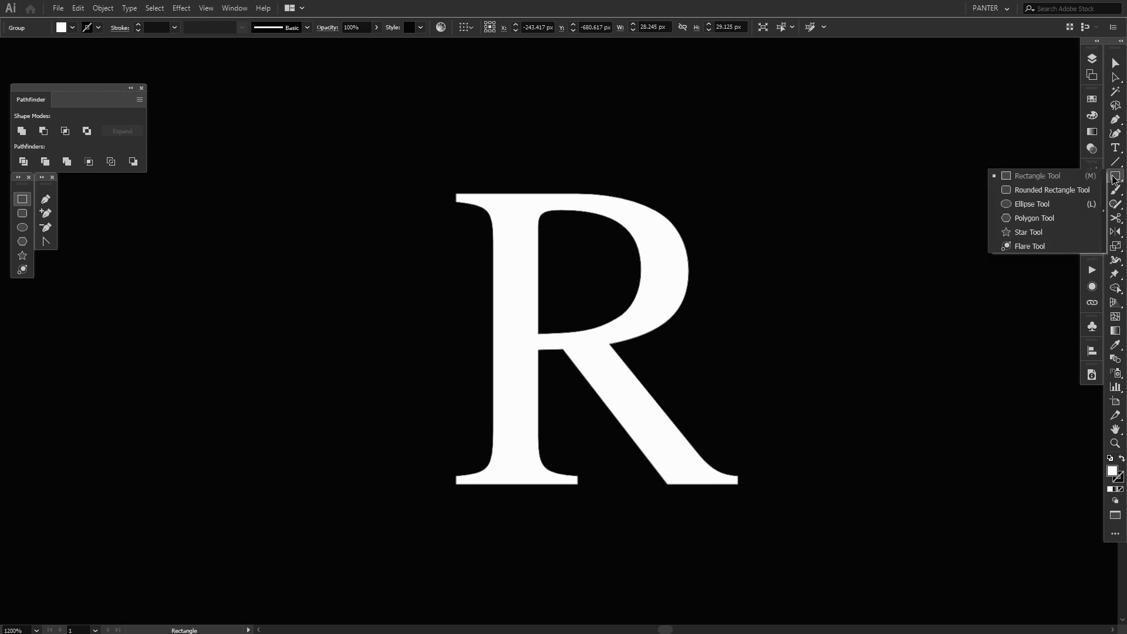
pyautogui.moveTo(1054, 179)
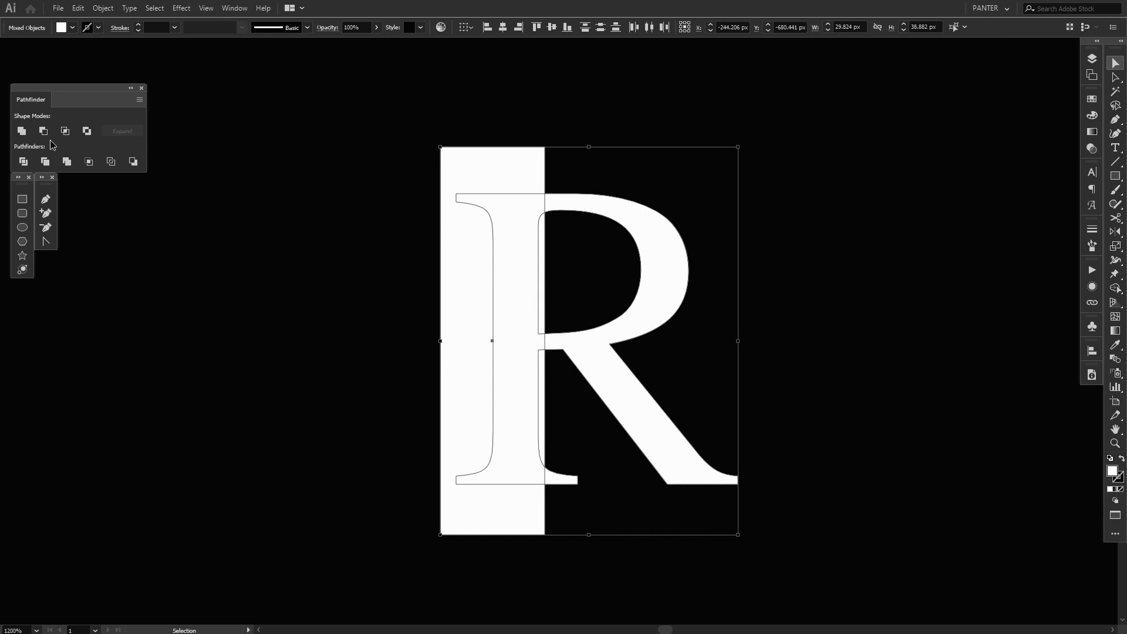
pyautogui.moveTo(43, 130)
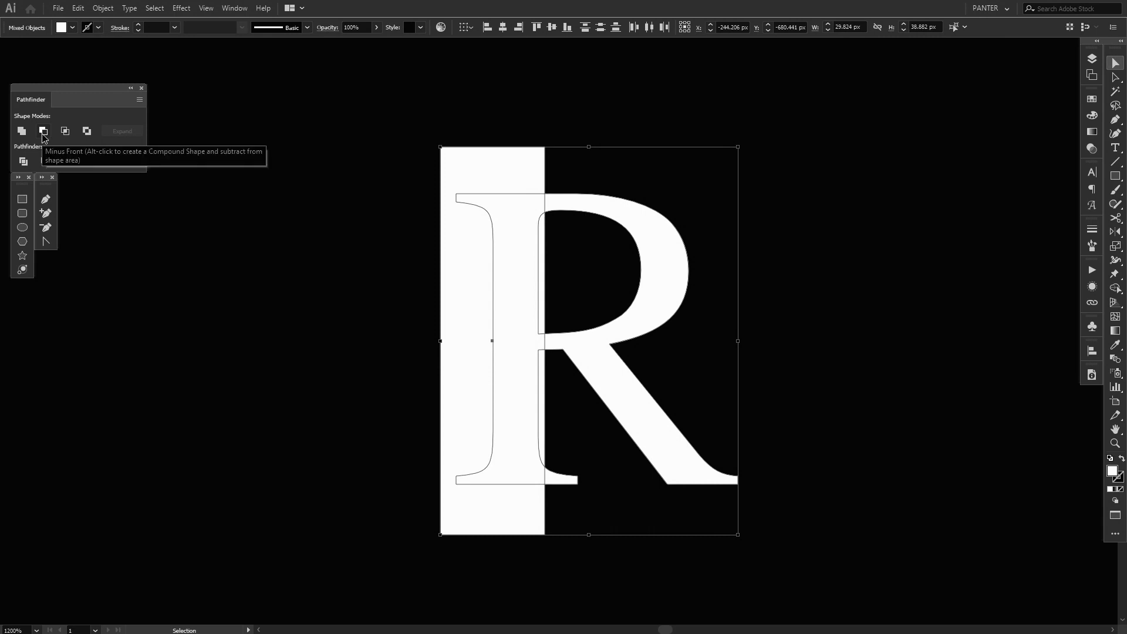
pyautogui.moveTo(227, 18)
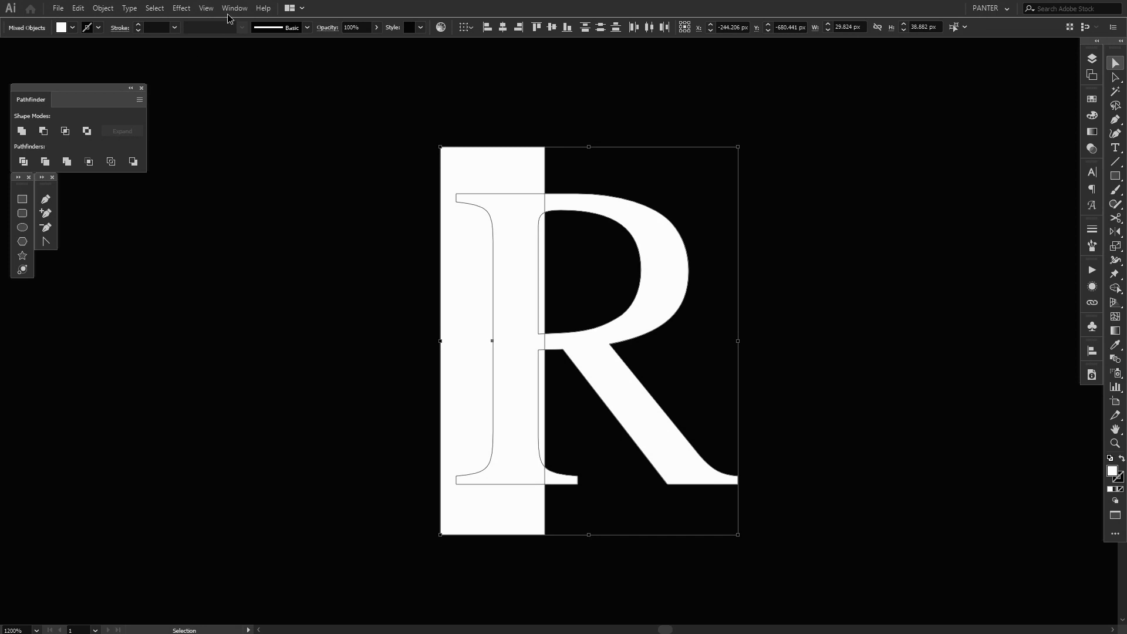
pyautogui.click(233, 8)
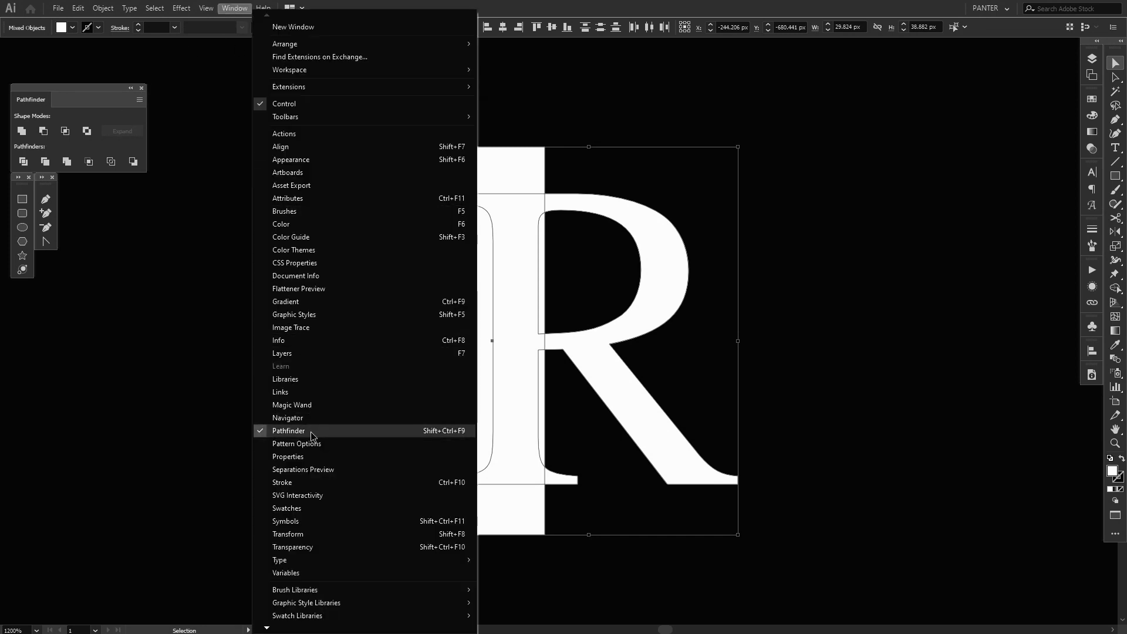
pyautogui.moveTo(296, 444)
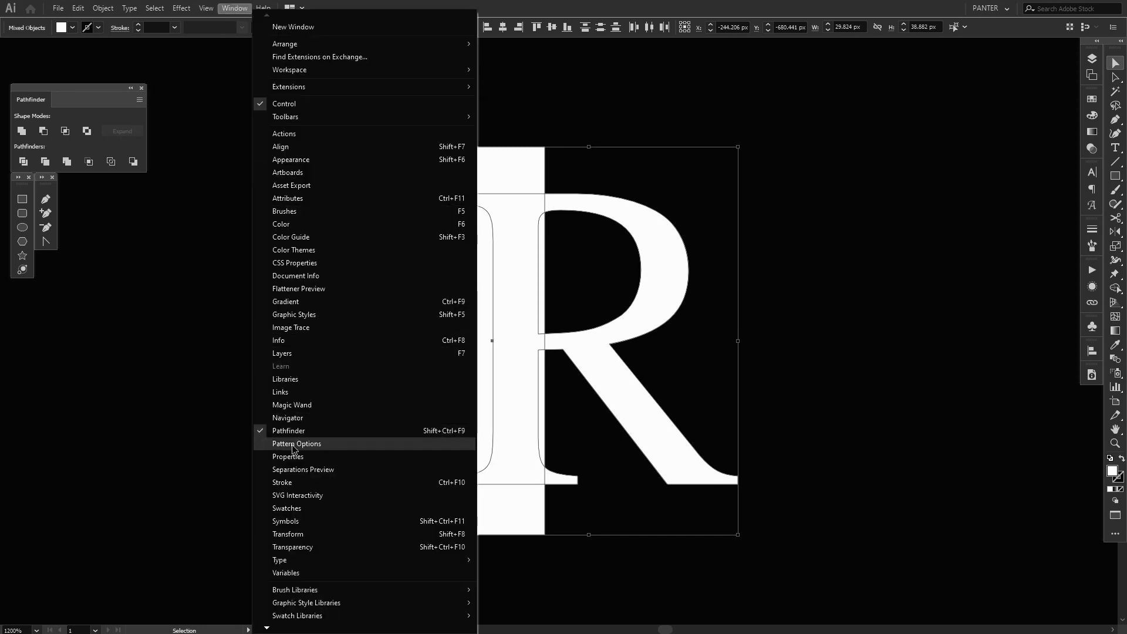
pyautogui.moveTo(437, 53)
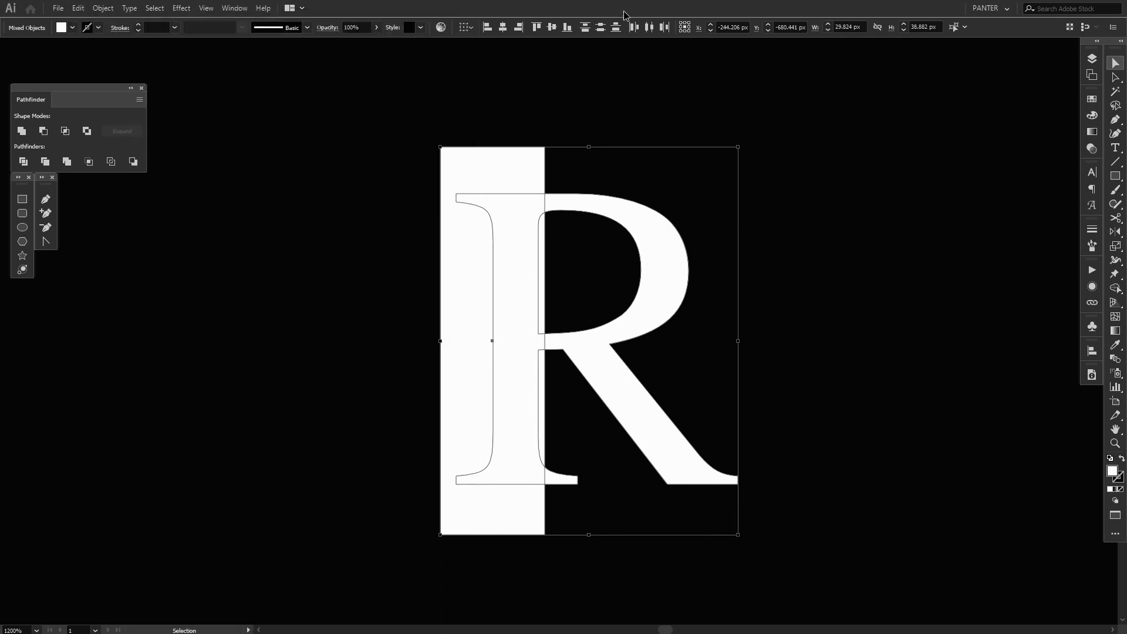
pyautogui.click(44, 130)
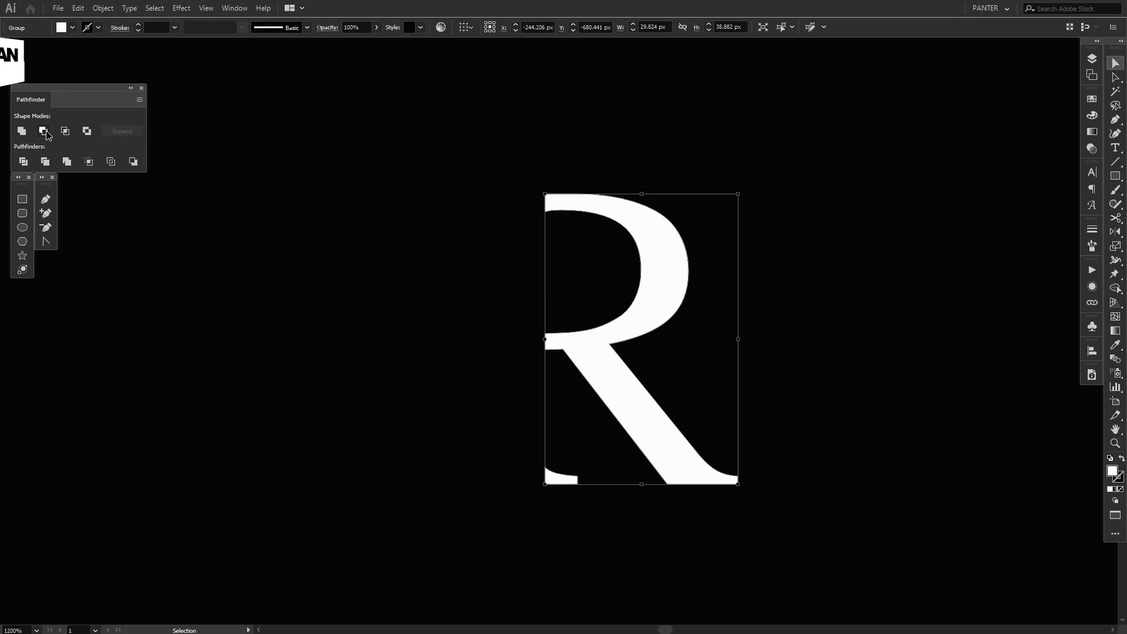
pyautogui.click(44, 131)
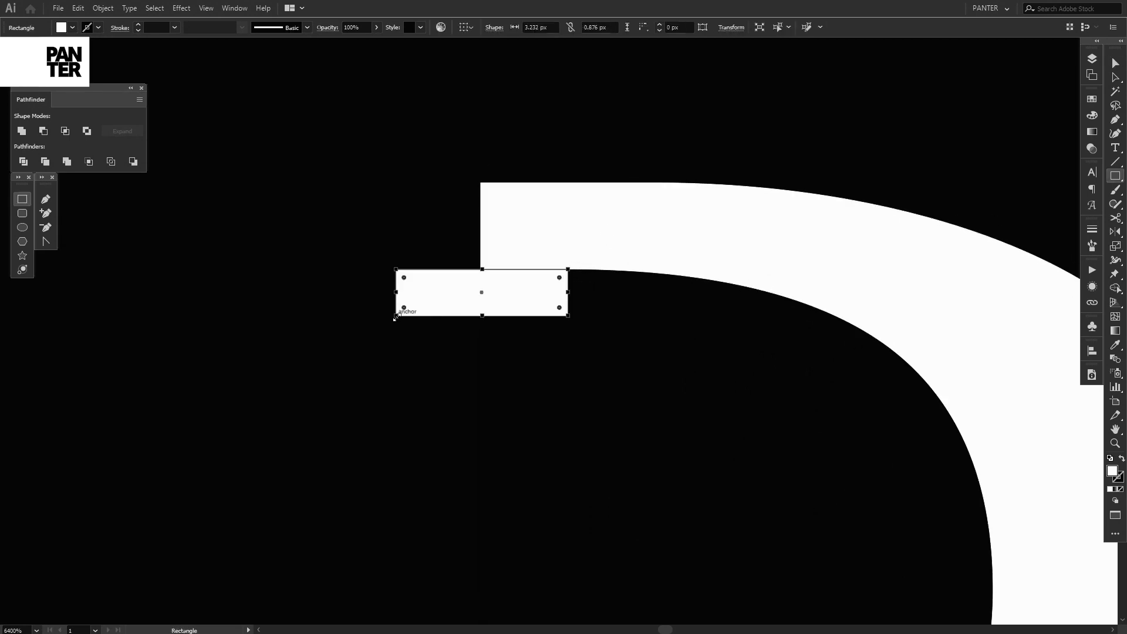
pyautogui.click(43, 130)
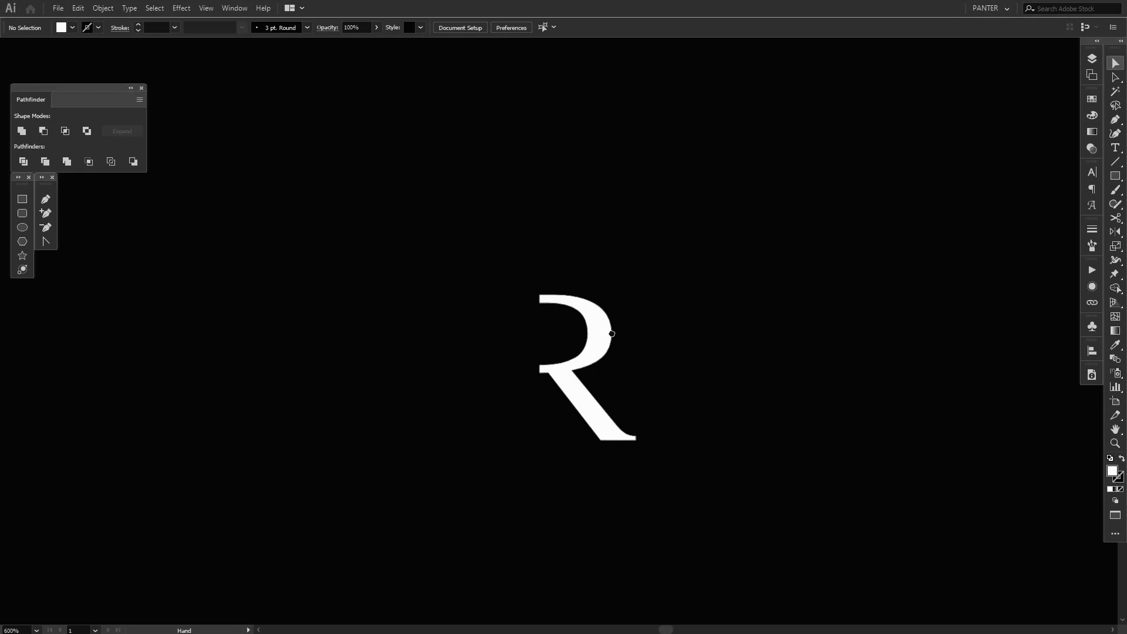
# - Apply a Transform effect to the trimmed R with Preview on and 9 copies, plus move and rotation
pyautogui.click(586, 367)
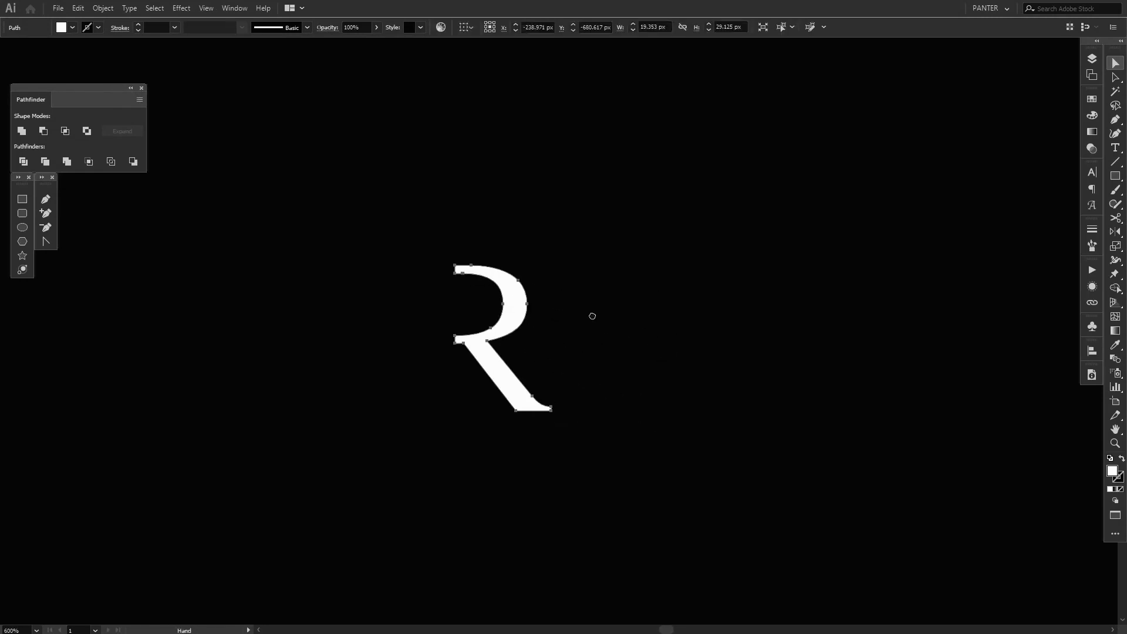
pyautogui.click(181, 8)
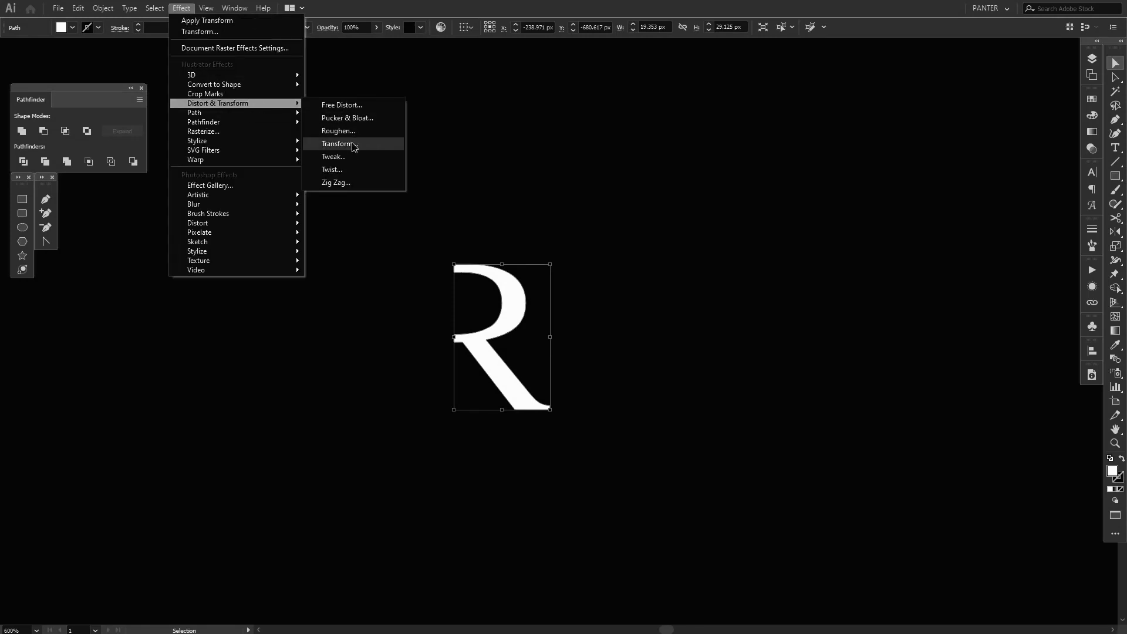
pyautogui.click(338, 143)
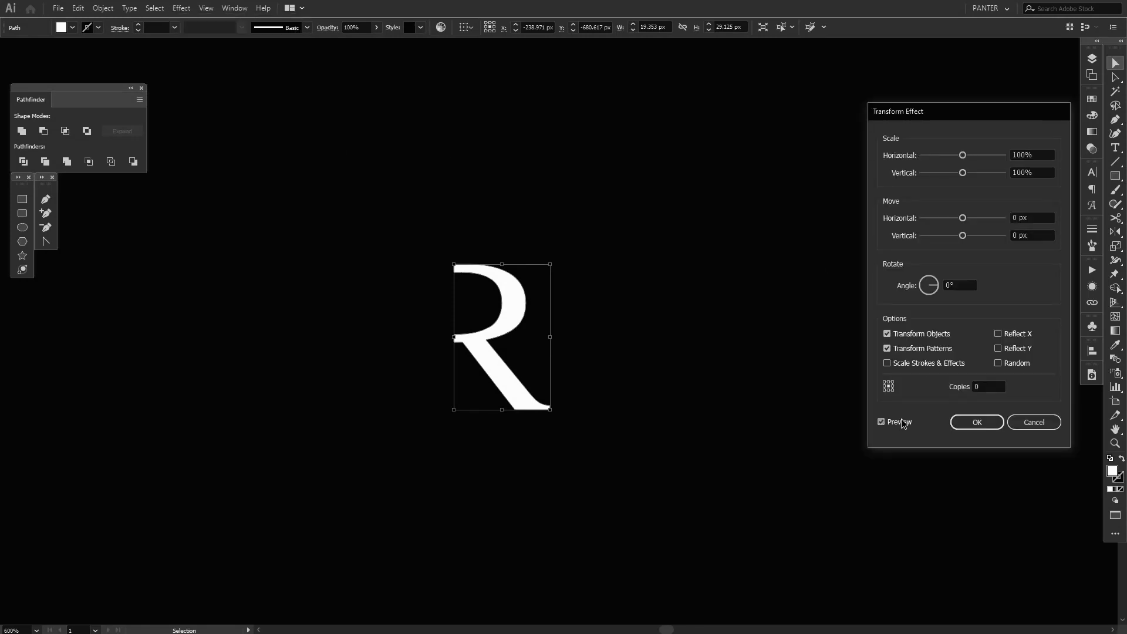
pyautogui.click(1030, 217)
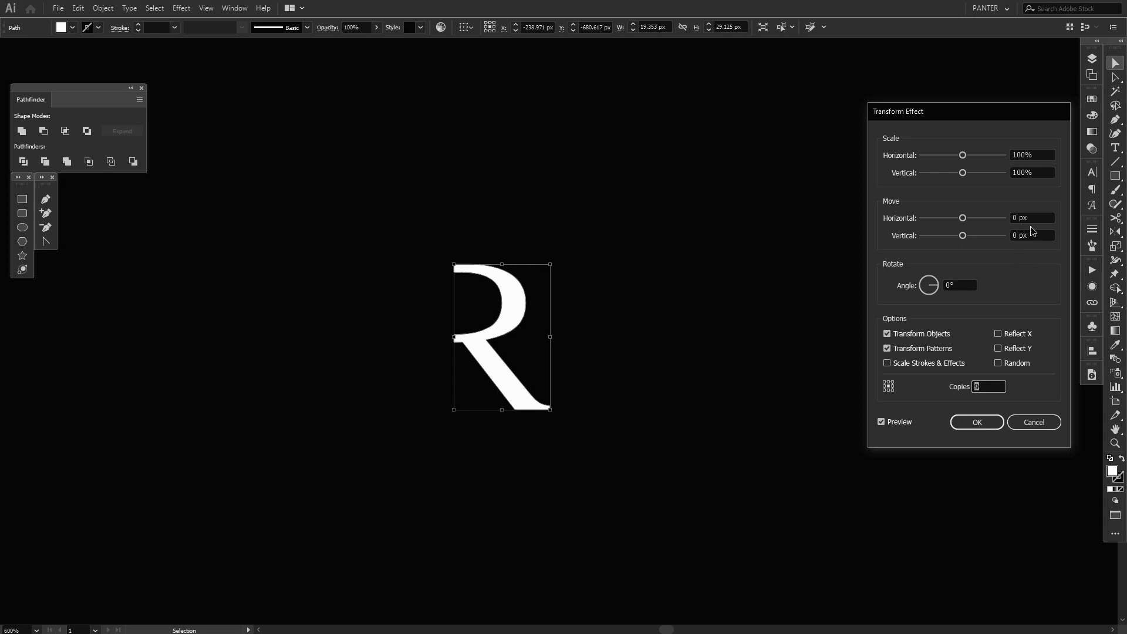
pyautogui.write('9')
pyautogui.click(959, 285)
pyautogui.write('36')
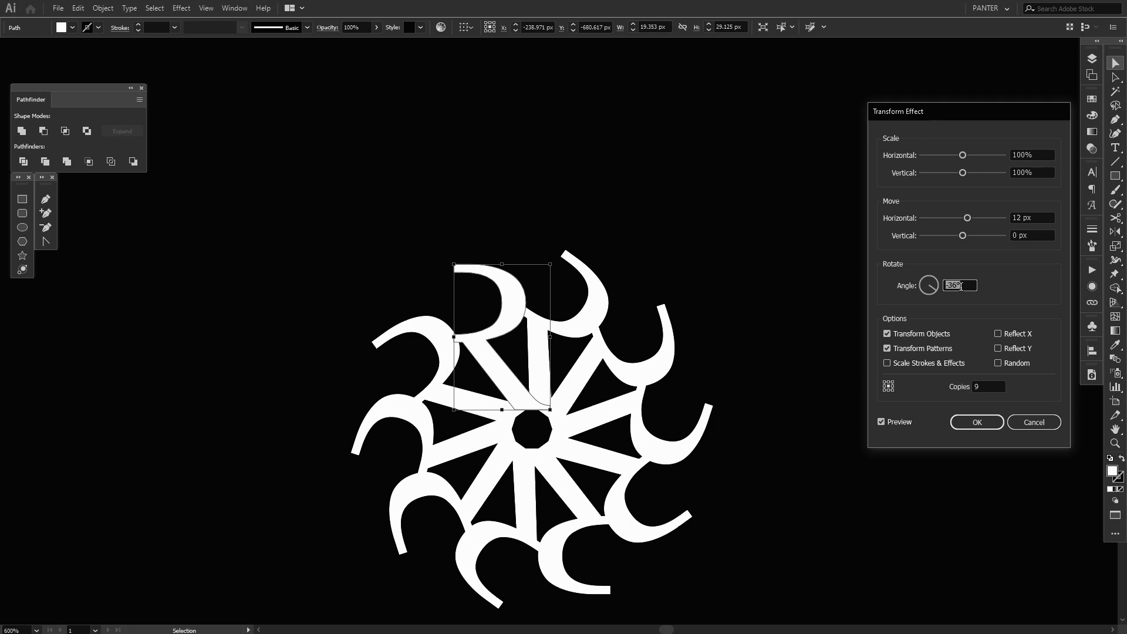
pyautogui.moveTo(473, 330)
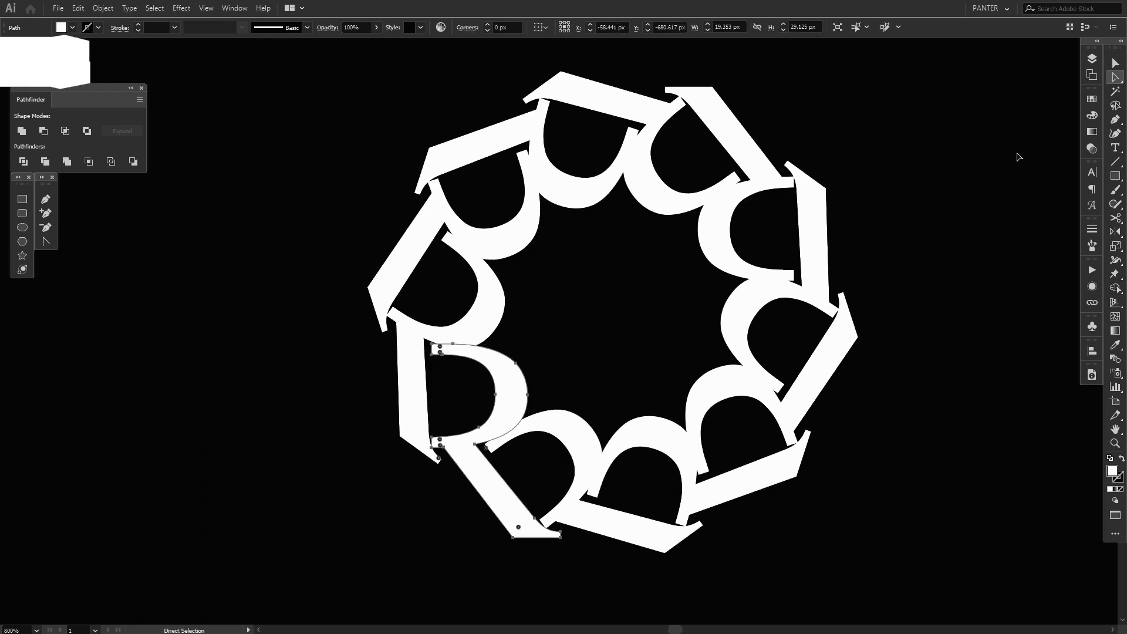
pyautogui.moveTo(1116, 77)
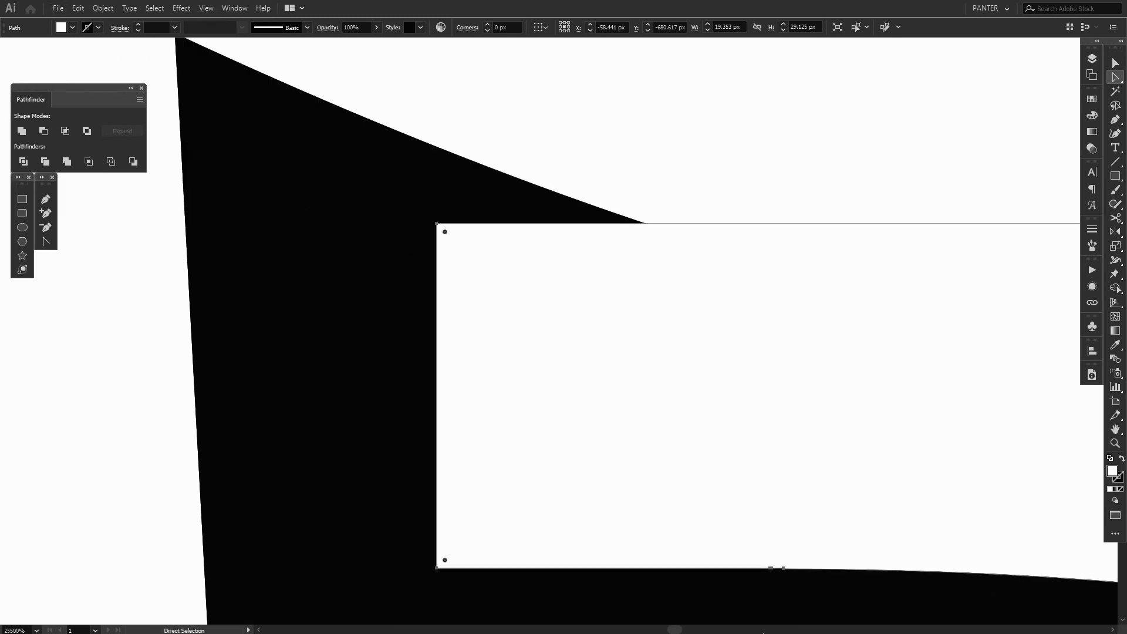
pyautogui.moveTo(768, 584)
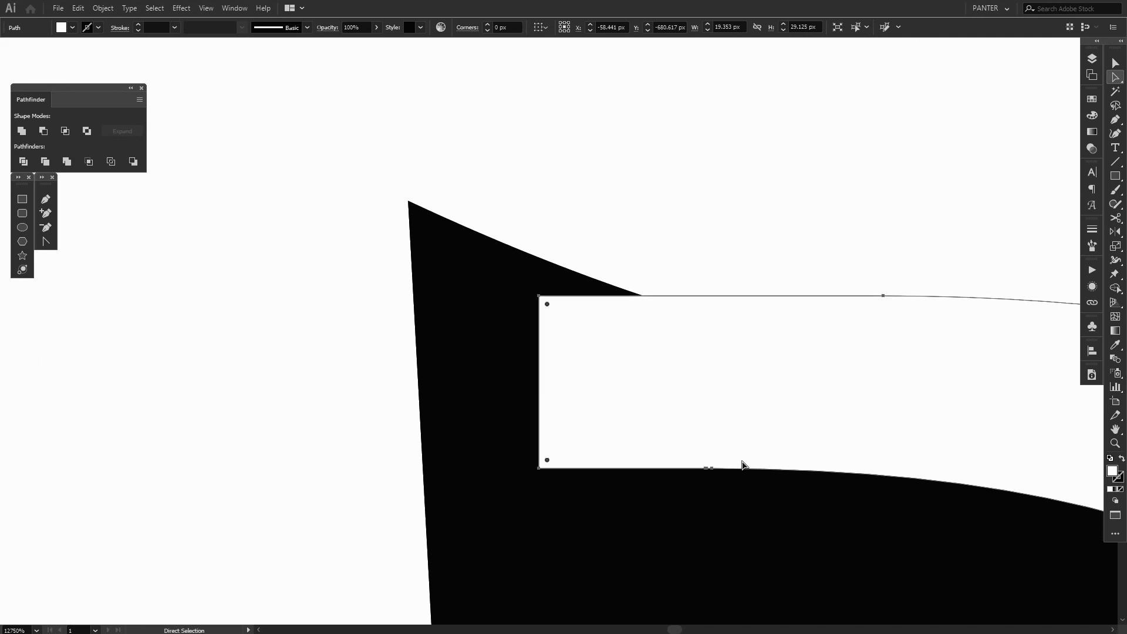
# - Reshape the R leg's pointed tip by editing its corner anchor points and retracting the curve handle
pyautogui.click(45, 199)
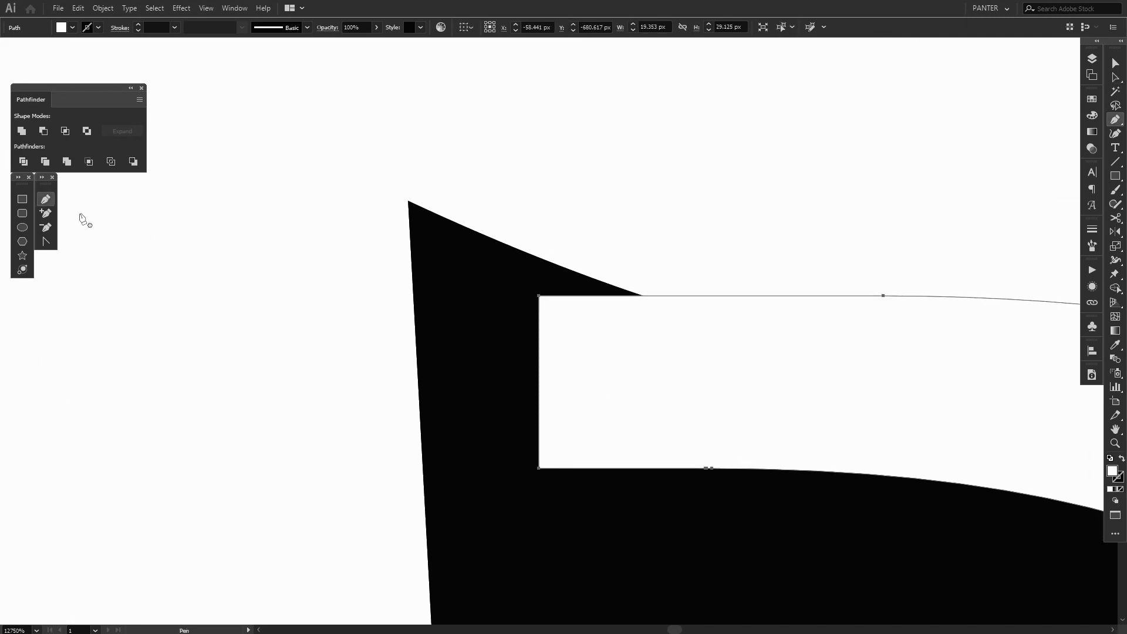
pyautogui.click(1117, 117)
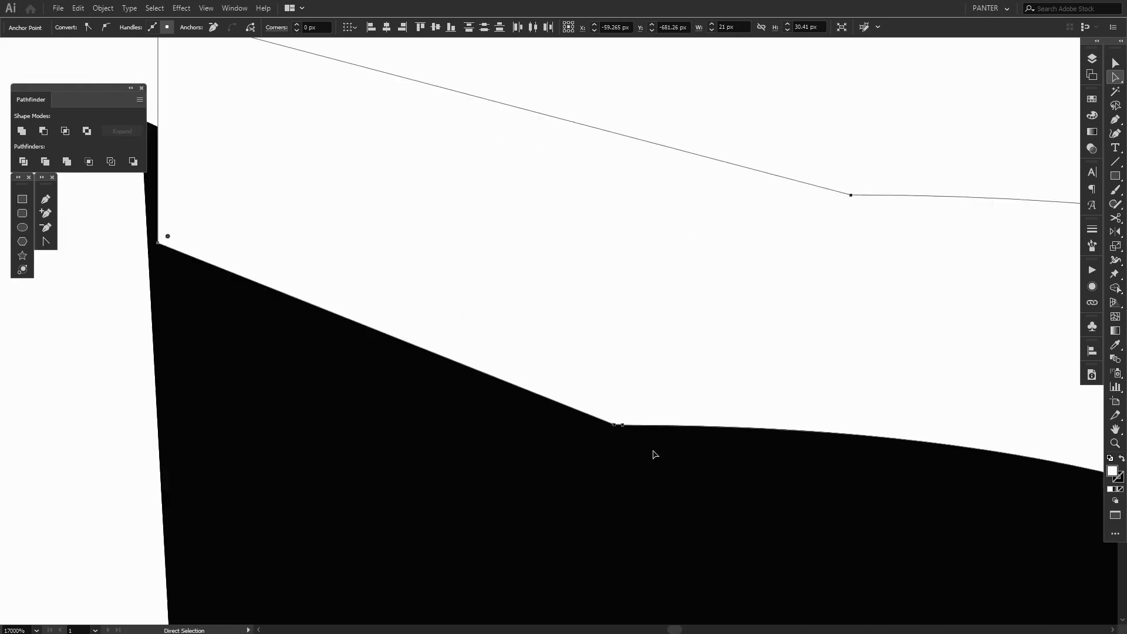
pyautogui.moveTo(614, 429)
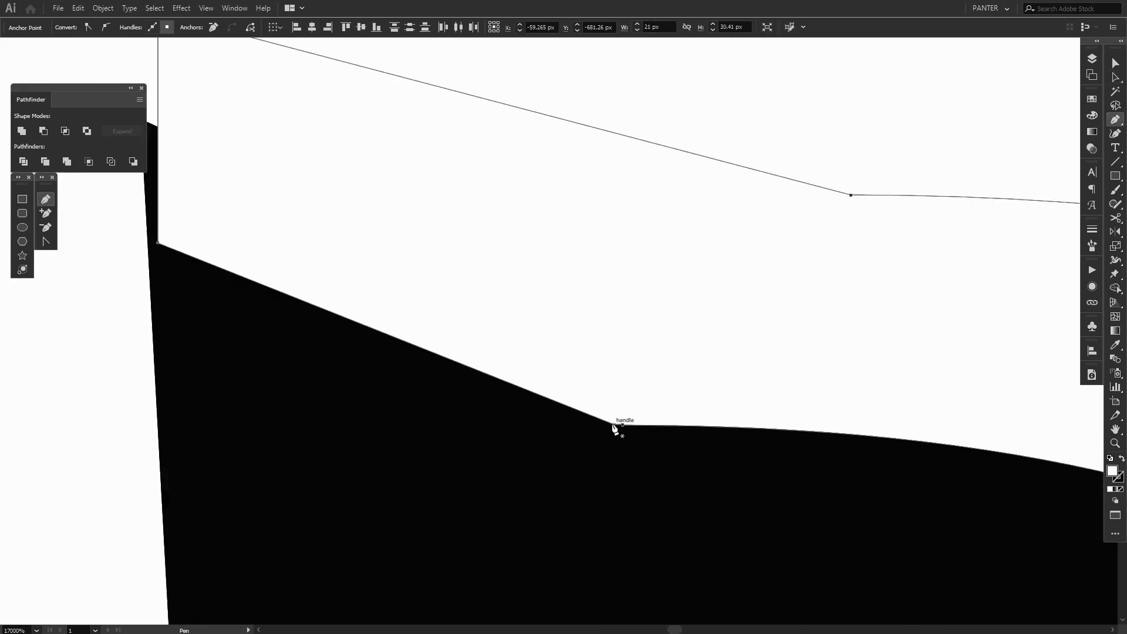
pyautogui.click(620, 425)
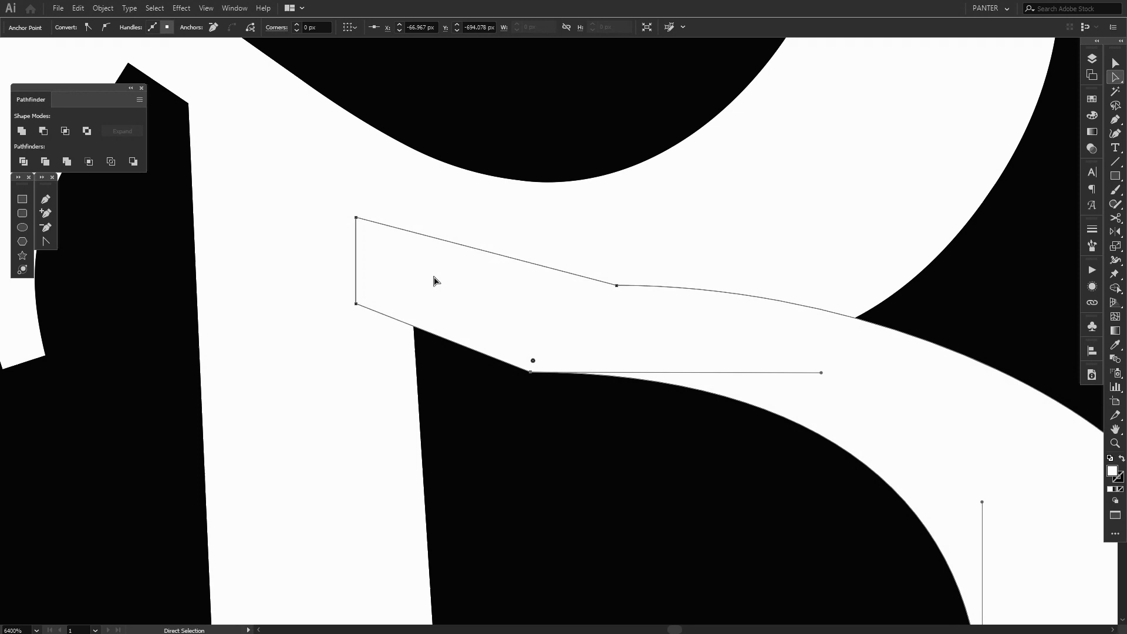
pyautogui.moveTo(108, 27)
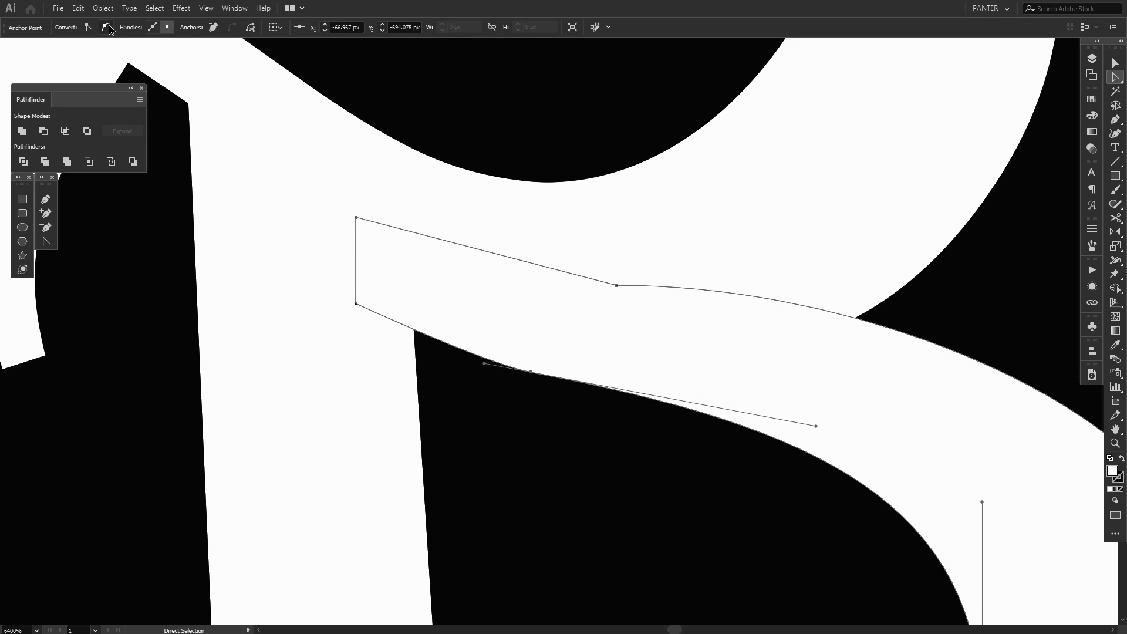
pyautogui.moveTo(622, 291)
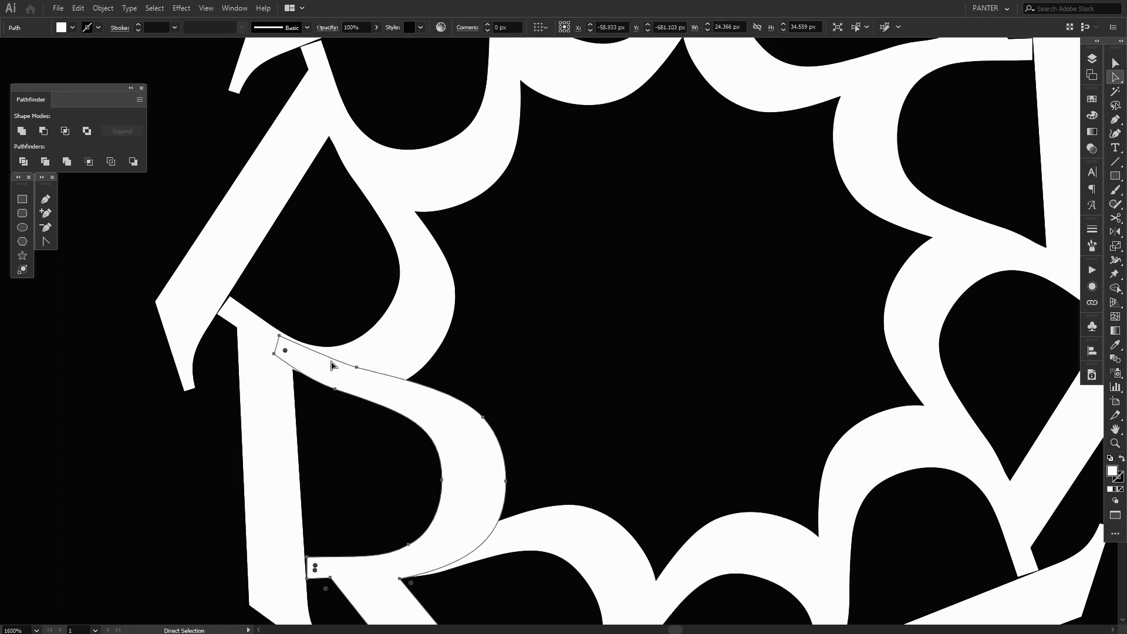
pyautogui.moveTo(661, 370)
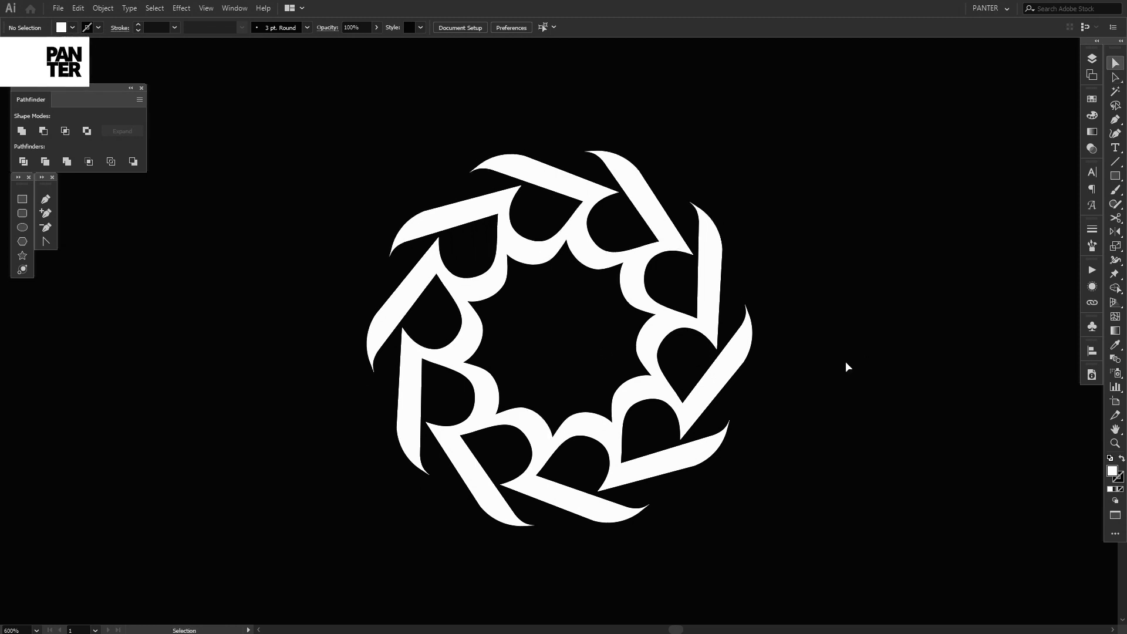
pyautogui.moveTo(910, 451)
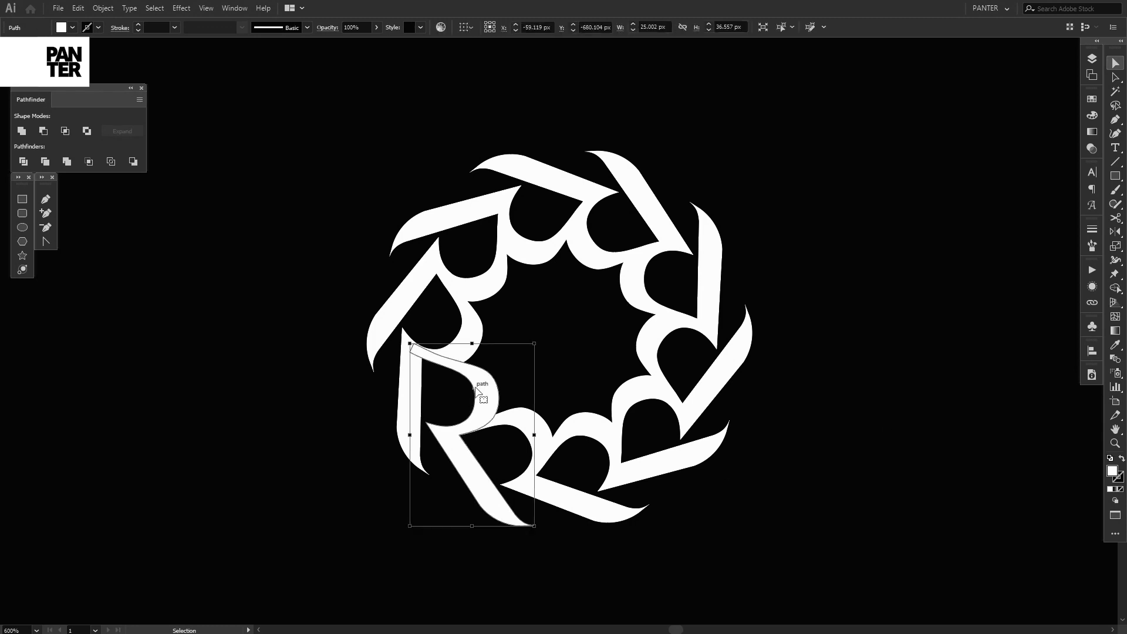
pyautogui.moveTo(874, 320)
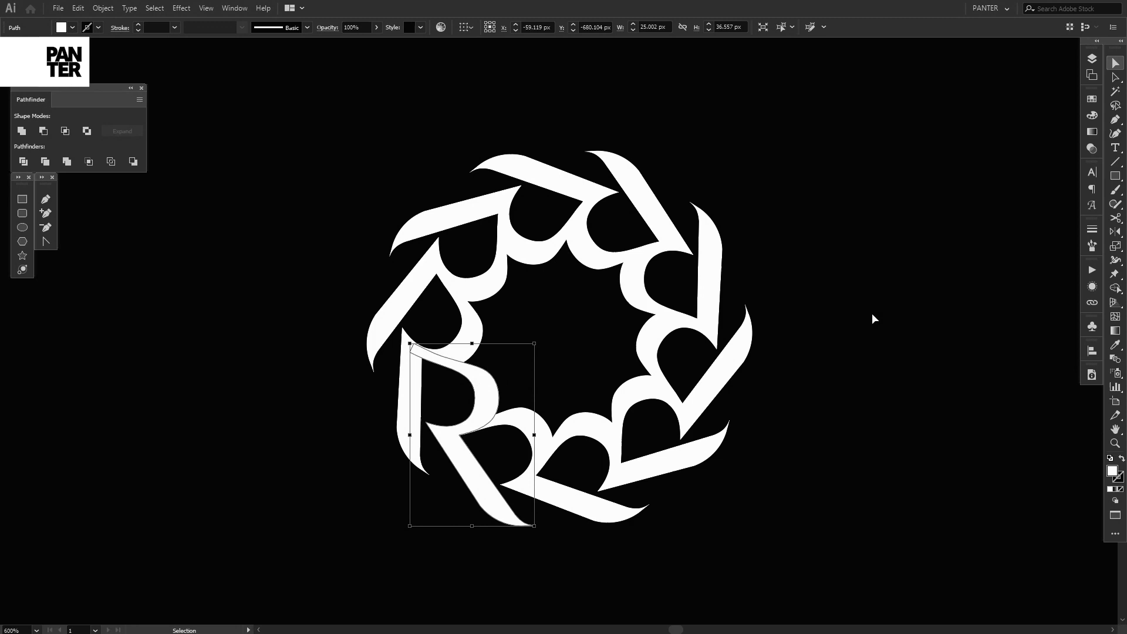
pyautogui.click(1116, 63)
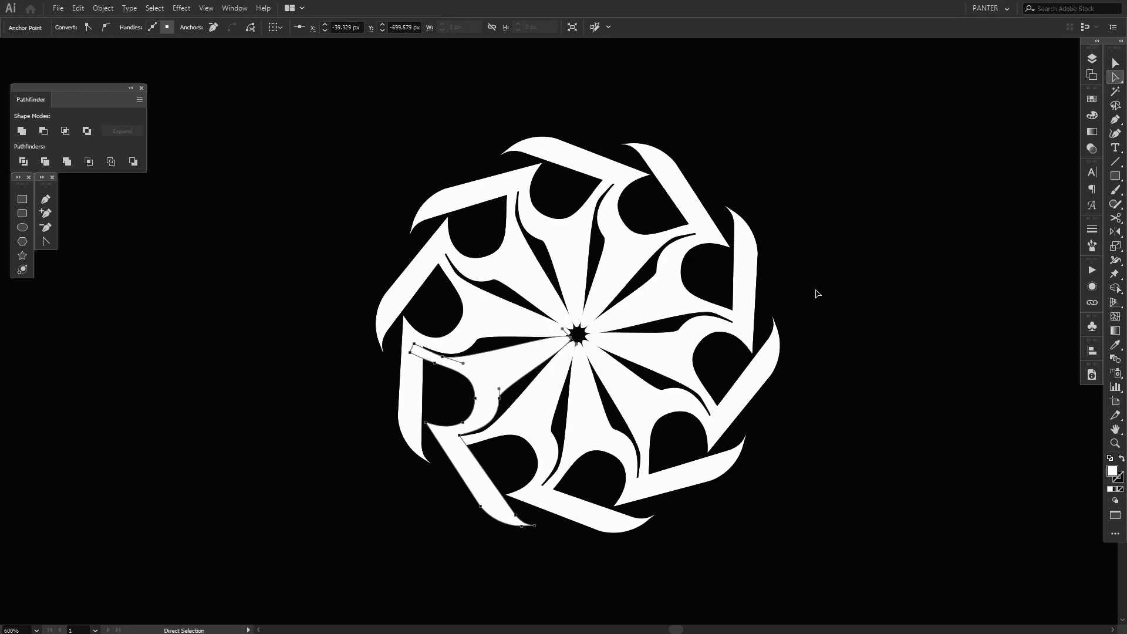
pyautogui.moveTo(552, 172)
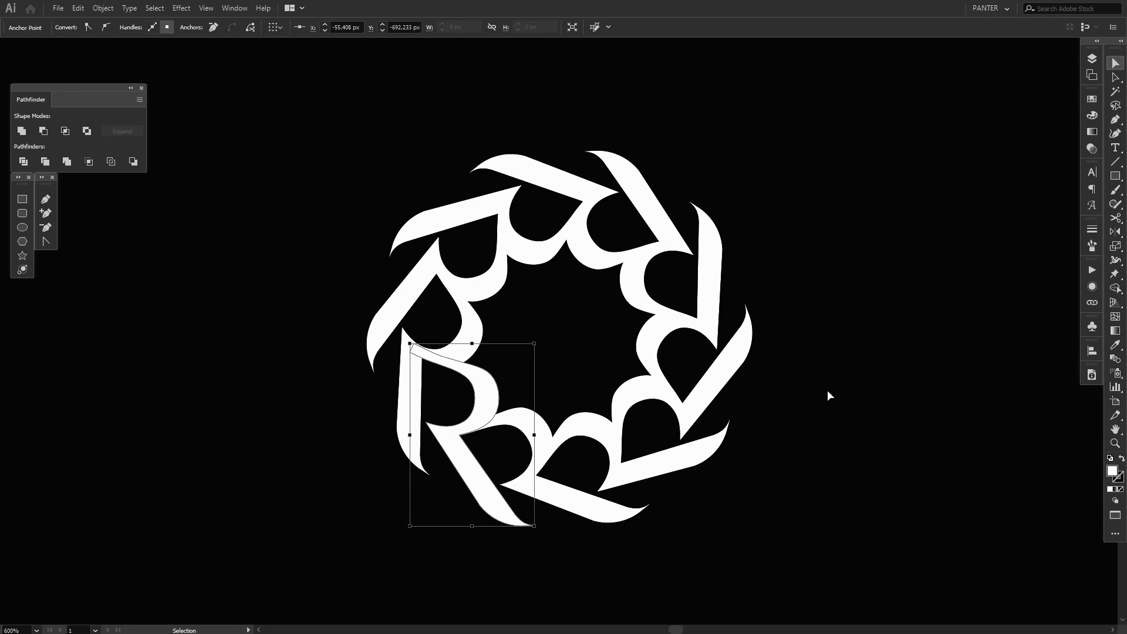
pyautogui.click(825, 413)
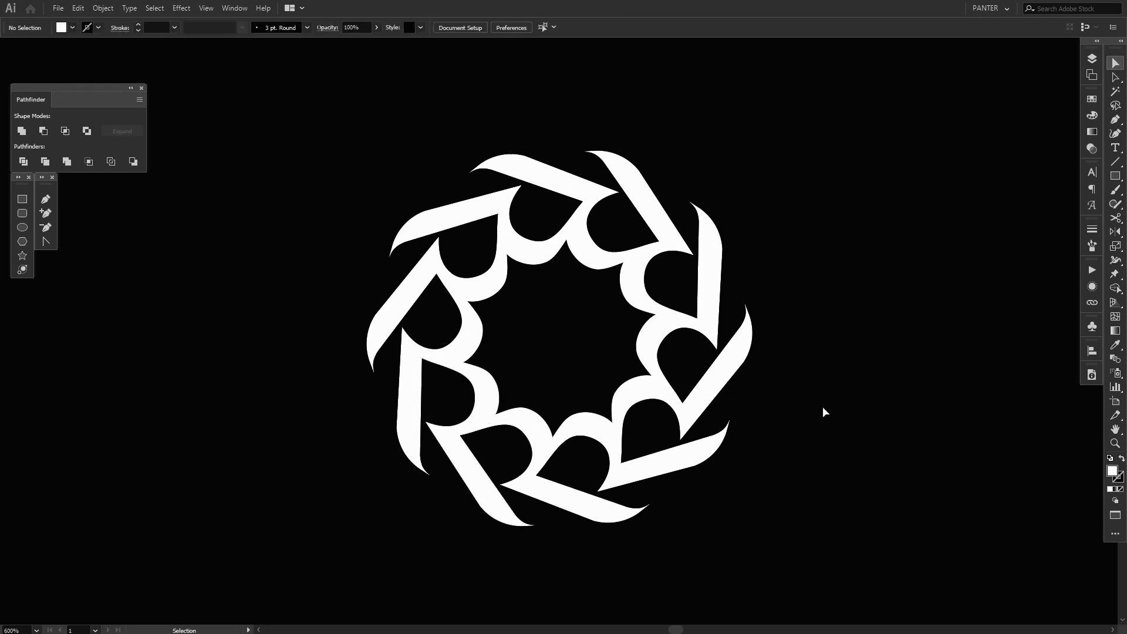